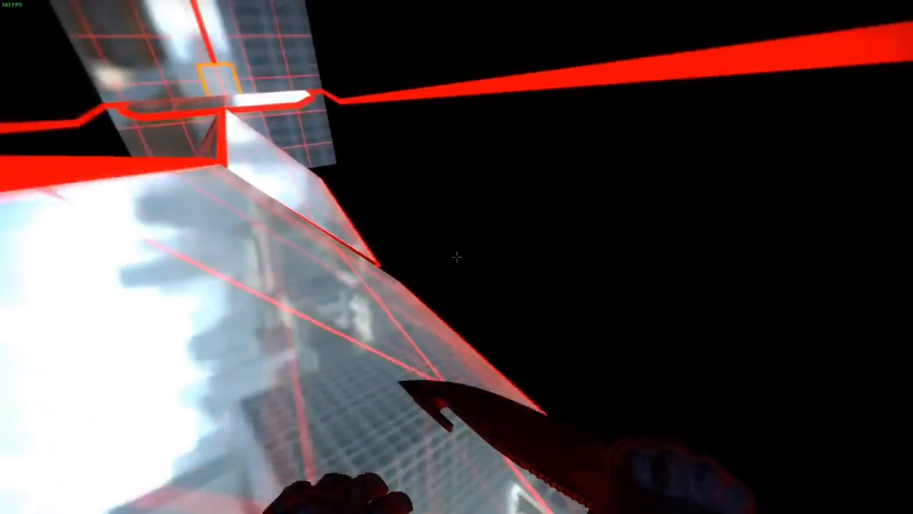
pyautogui.moveTo(456, 257)
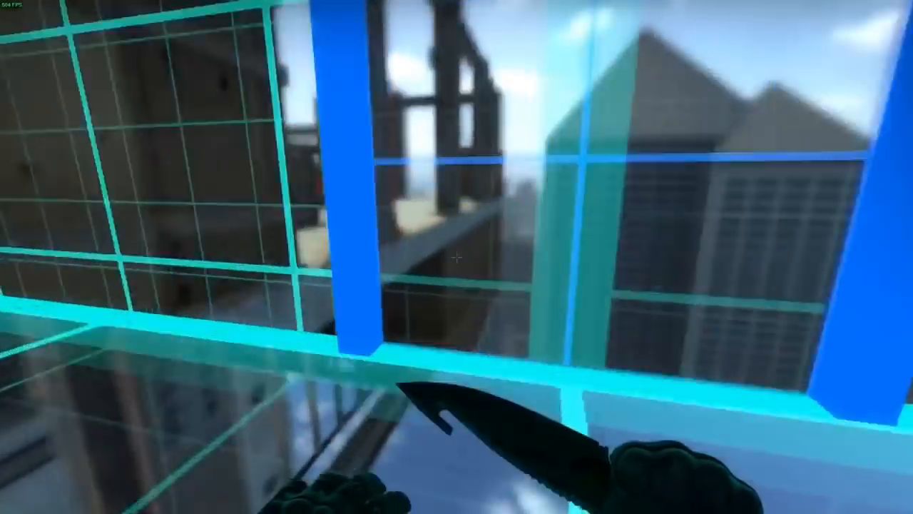
pyautogui.moveTo(457, 257)
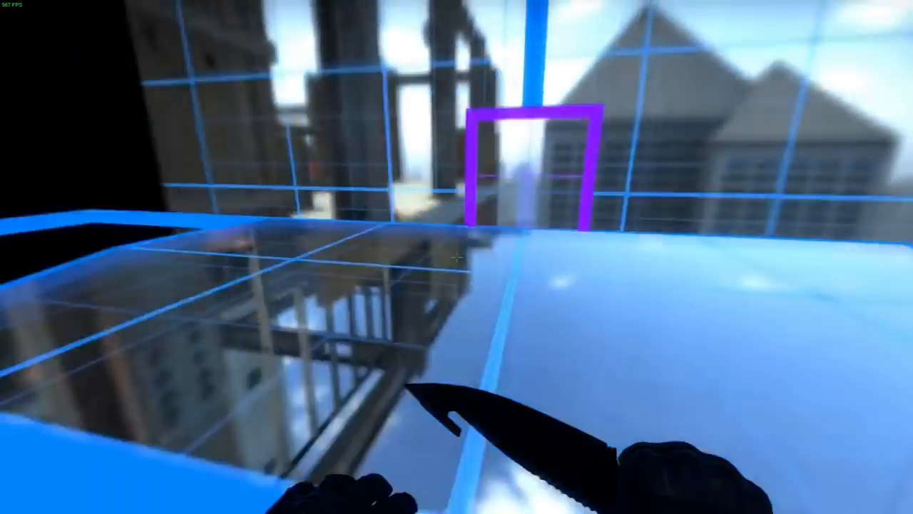
pyautogui.moveTo(456, 257)
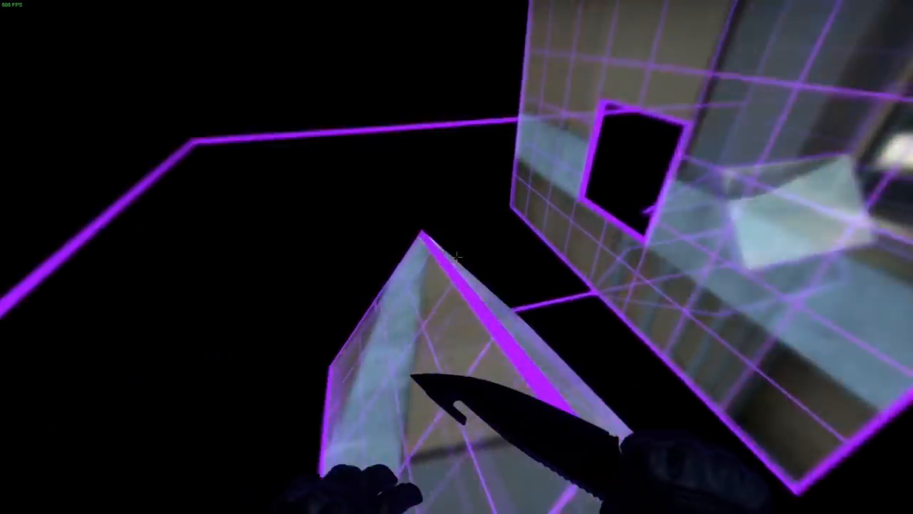
pyautogui.moveTo(456, 257)
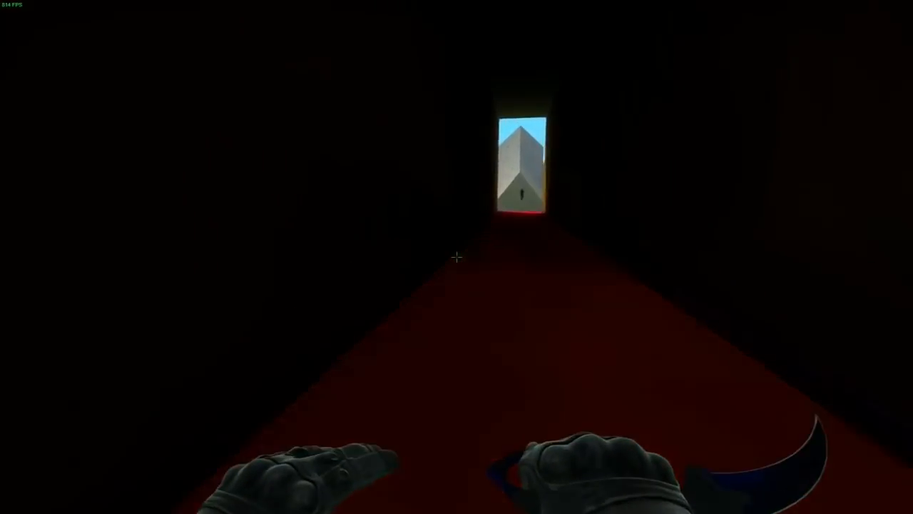
pyautogui.moveTo(456, 257)
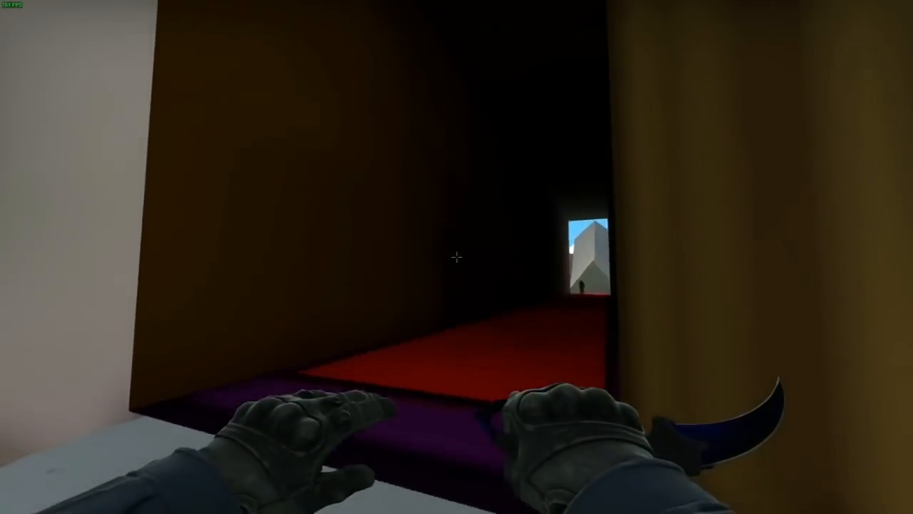
pyautogui.moveTo(456, 257)
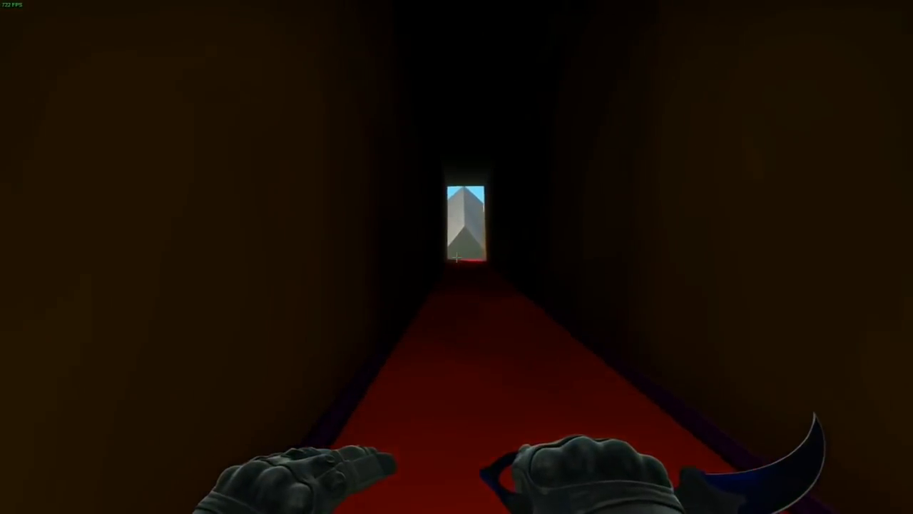